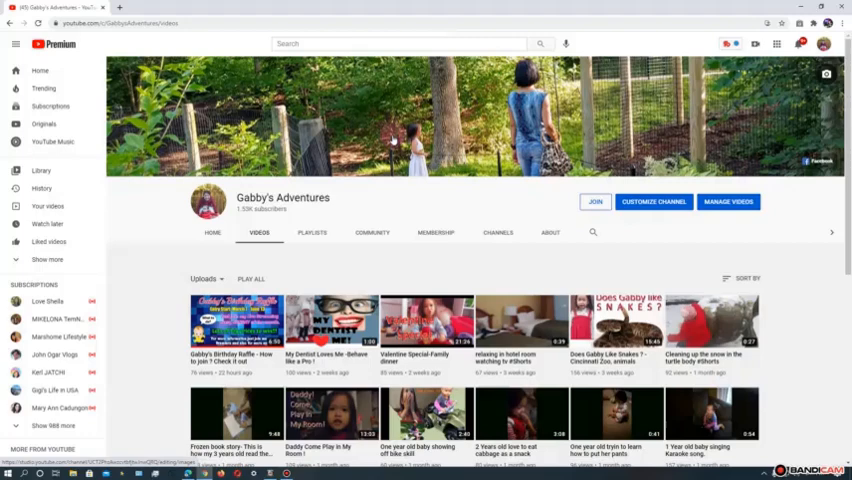
mouse_move(388, 130)
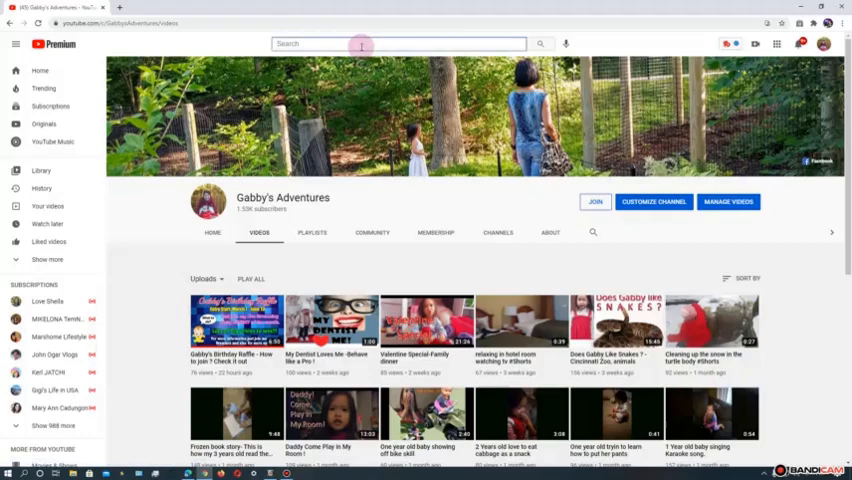
Step: Search for 'Gina' and show the Gina in TEXAS channel's playlists
type("Gina in texas")
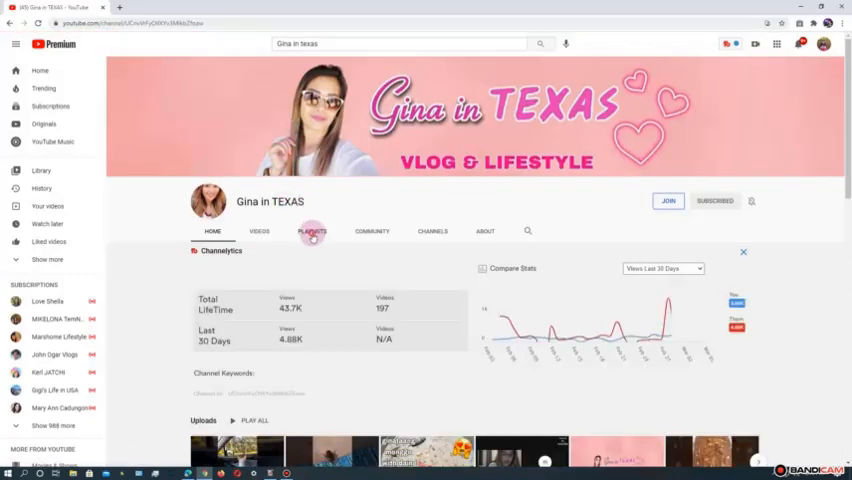
left_click(312, 231)
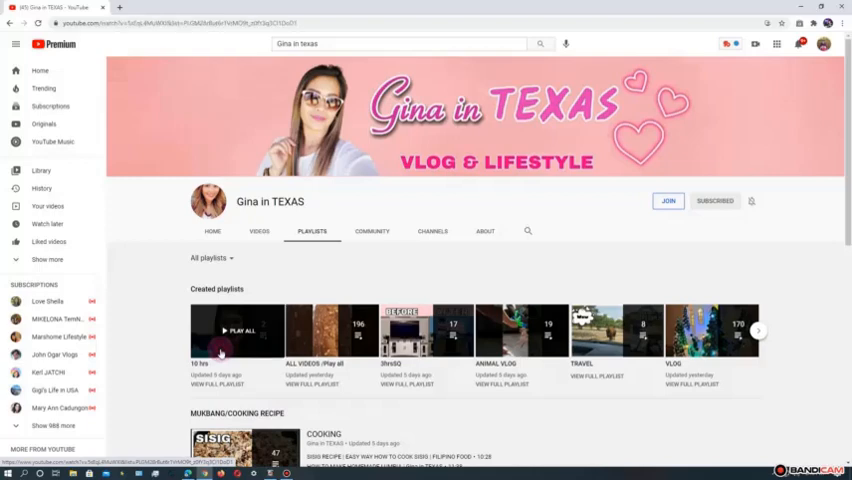
Step: Play all of the 10 hrs playlist and browse the recommended videos below
left_click(237, 330)
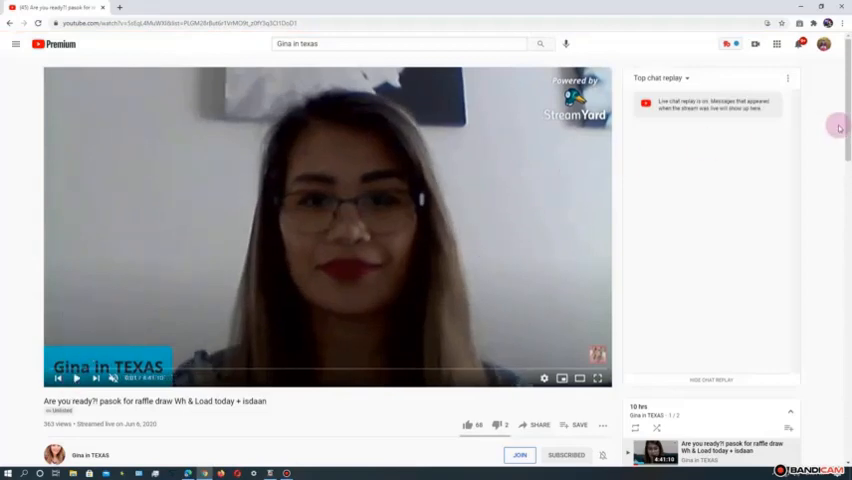
scroll("down", 3)
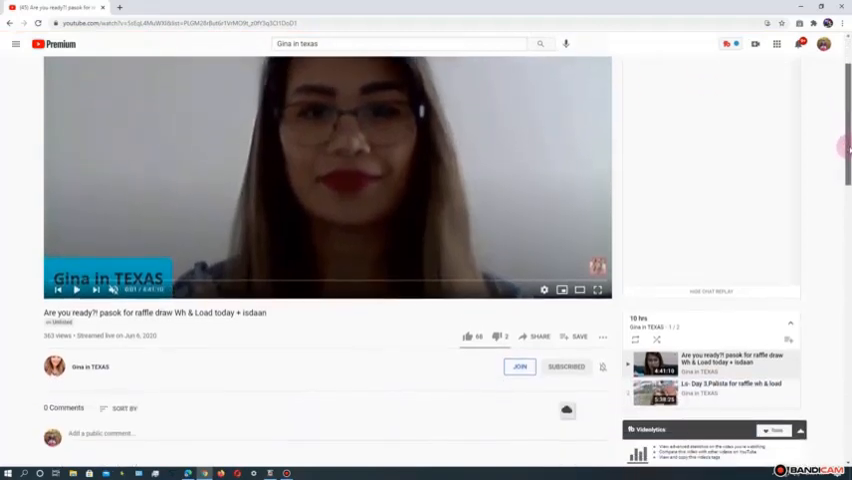
scroll("down", 3)
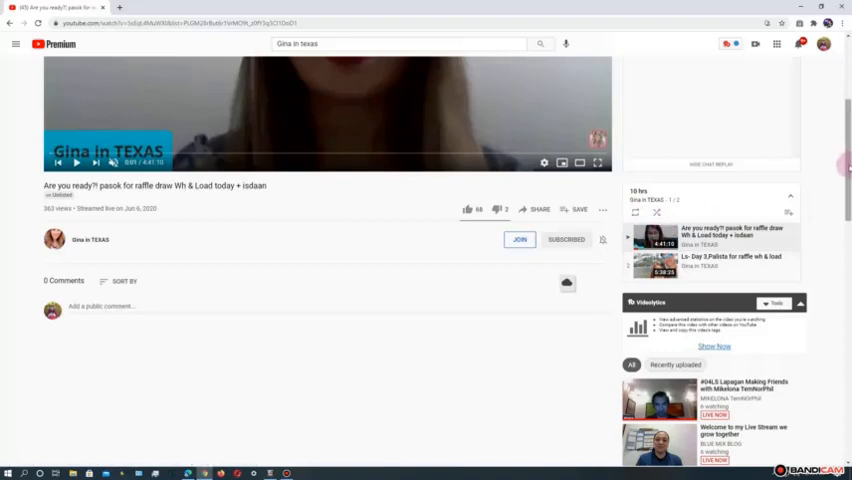
scroll("down", 3)
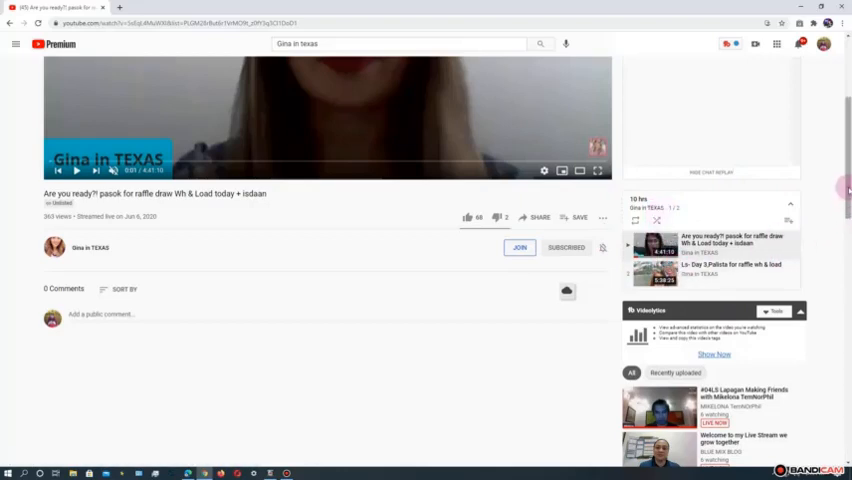
scroll("down", 3)
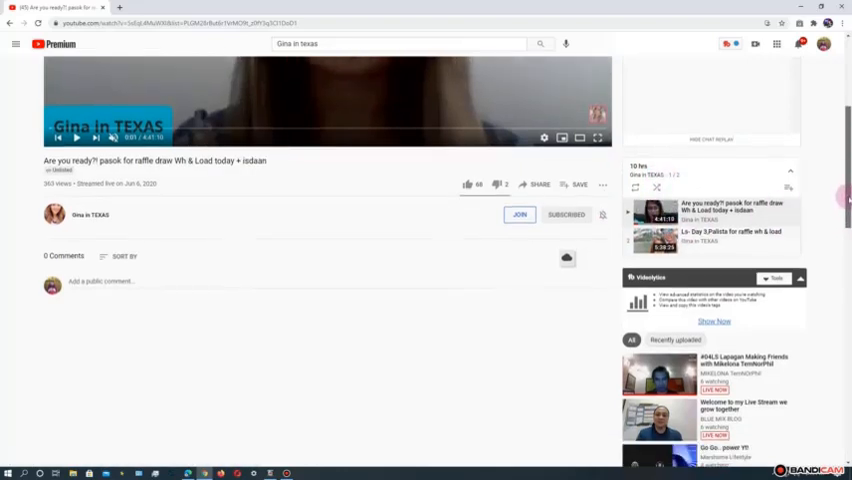
scroll("down", 3)
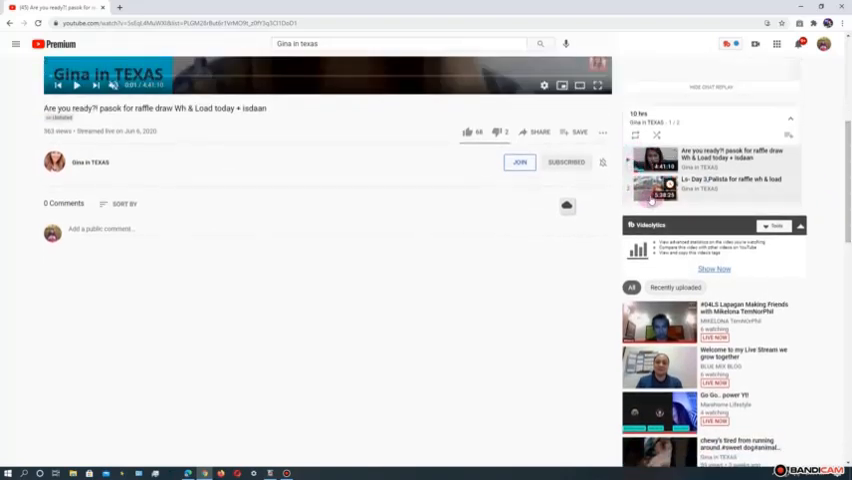
scroll("down", 3)
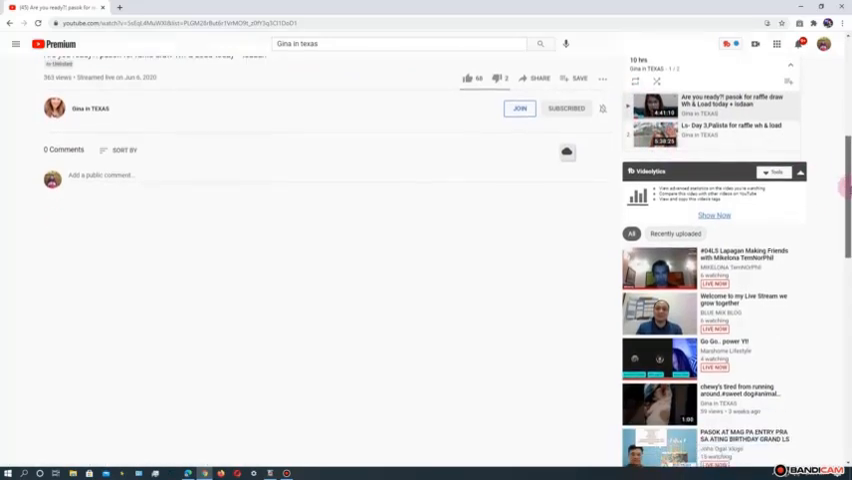
scroll("down", 3)
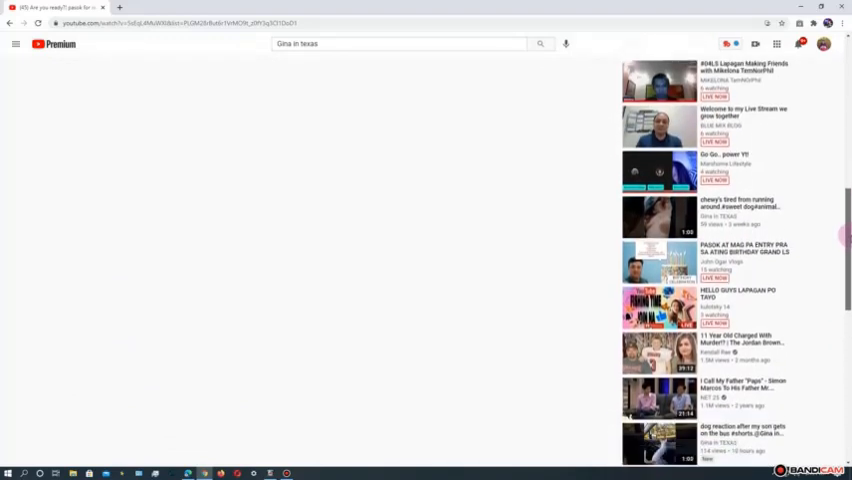
scroll("down", 3)
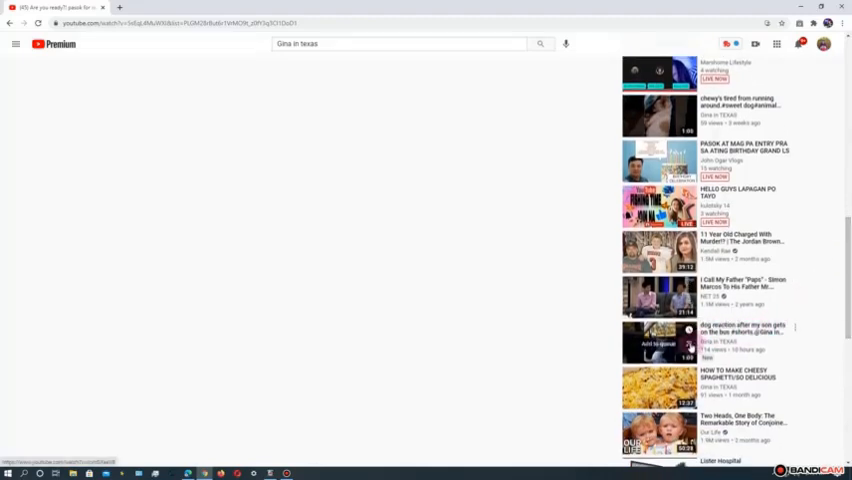
Step: Scroll the watch page while queuing the Gina in TEXAS dog reaction short
scroll("down", 3)
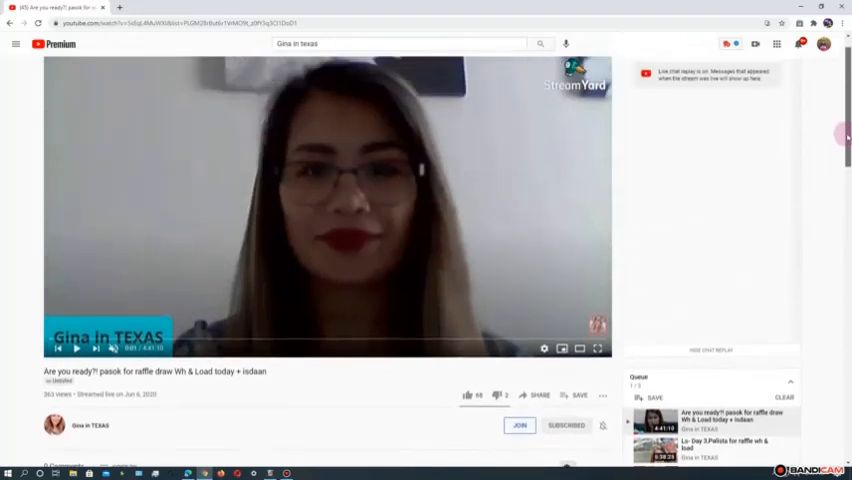
scroll("down", 3)
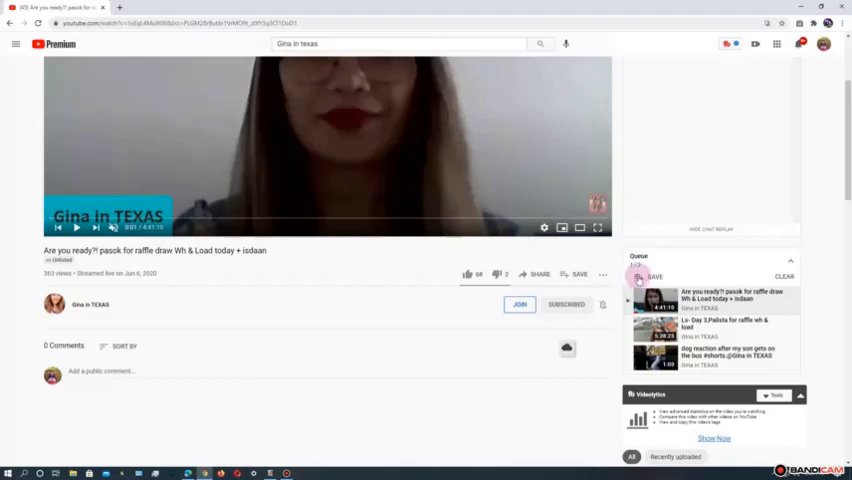
Step: Save the three queued videos, ticking Watch later in the Save to dialog
left_click(578, 273)
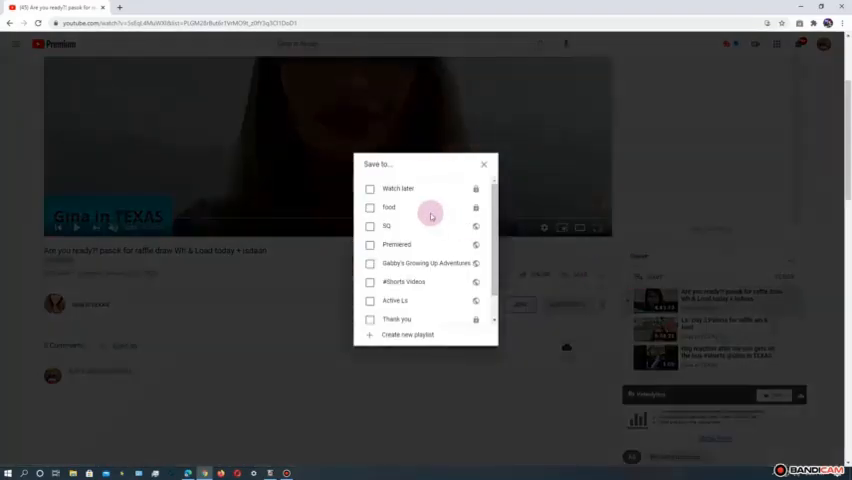
left_click(370, 188)
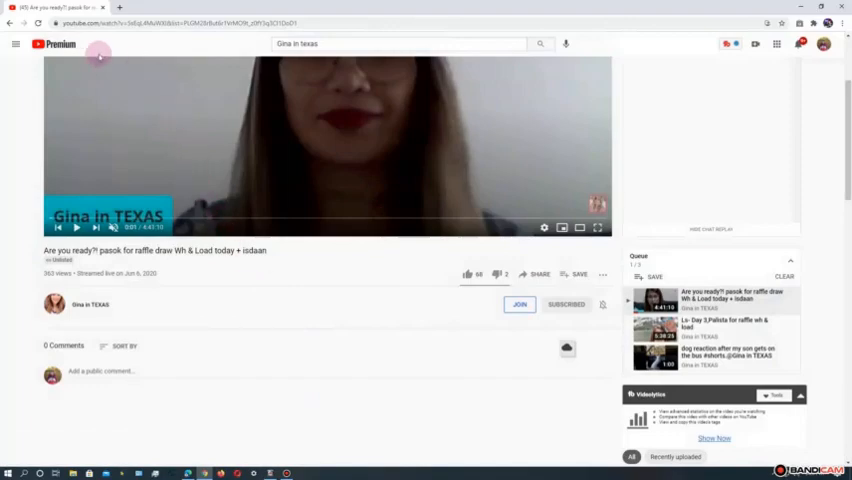
Step: Open Watch later from the navigation panel to see the three queued videos at top
left_click(15, 43)
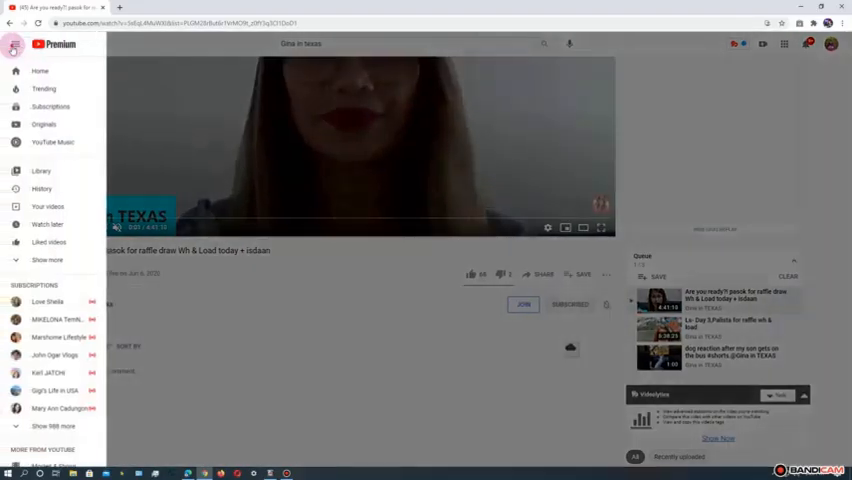
left_click(17, 44)
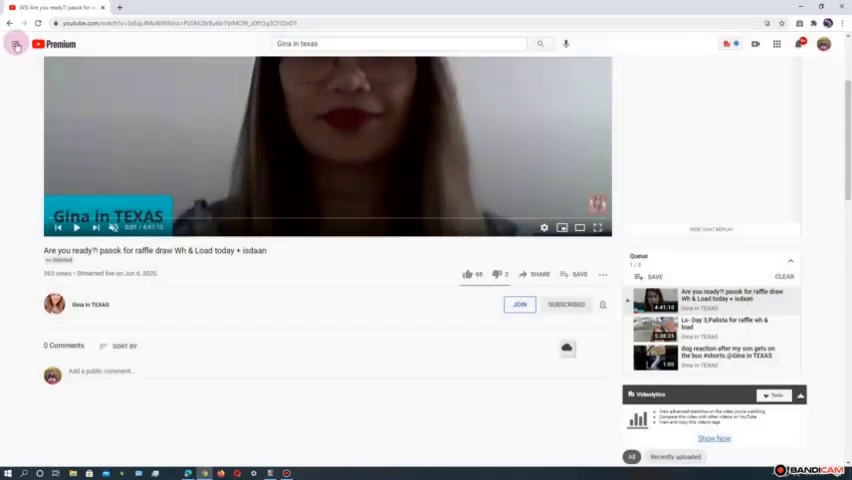
left_click(14, 44)
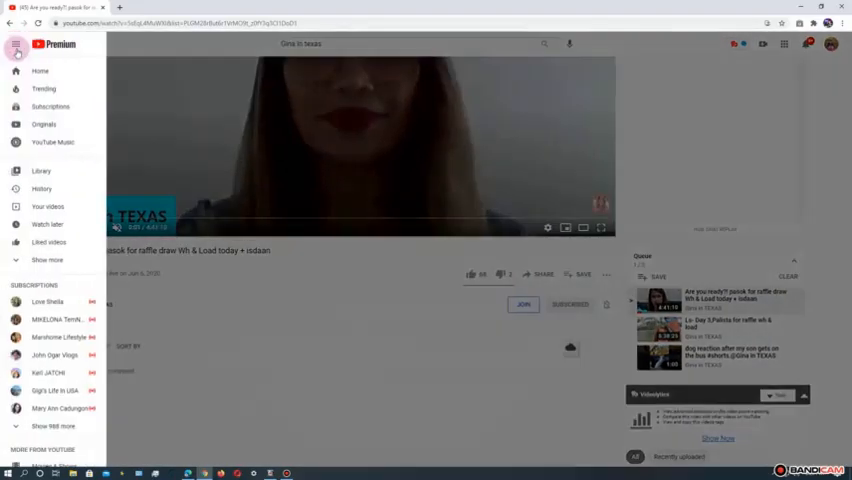
left_click(46, 224)
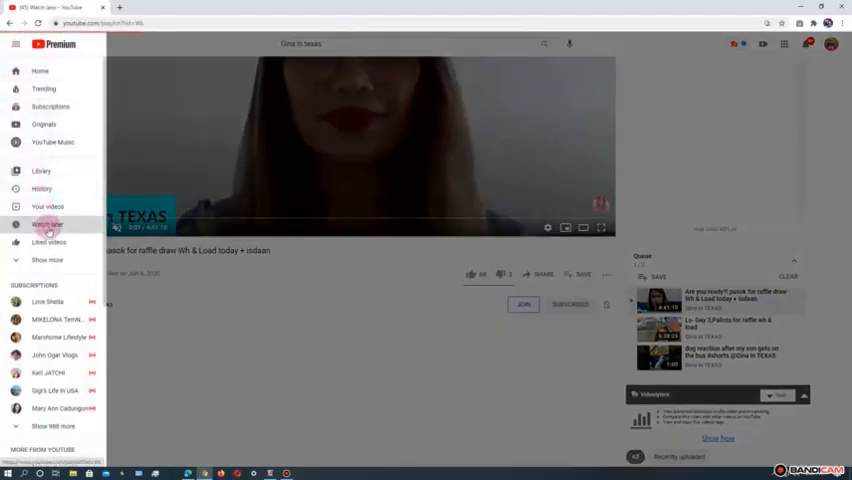
left_click(47, 223)
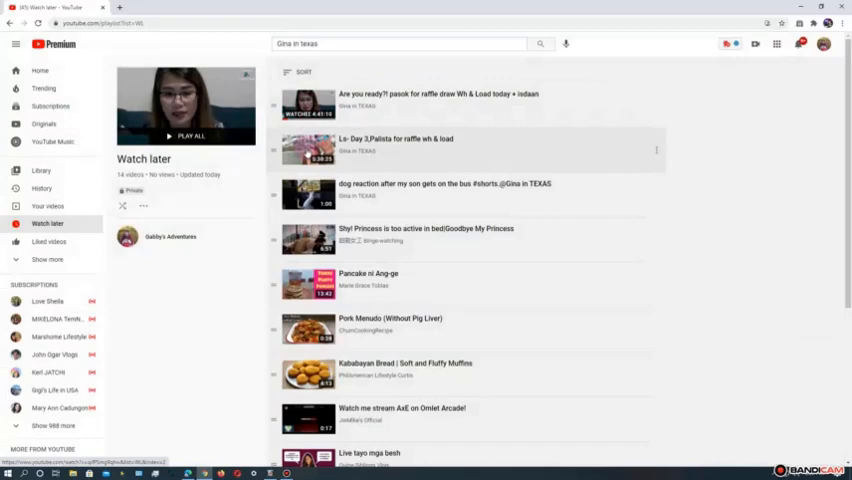
mouse_move(310, 194)
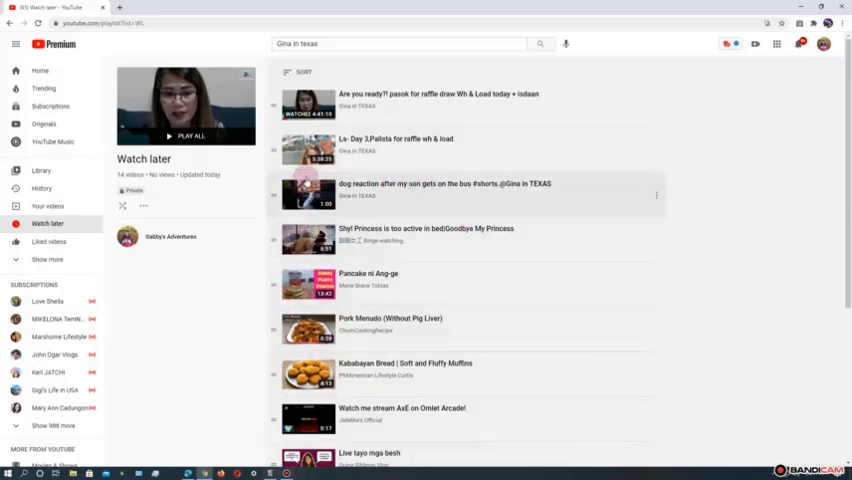
mouse_move(678, 201)
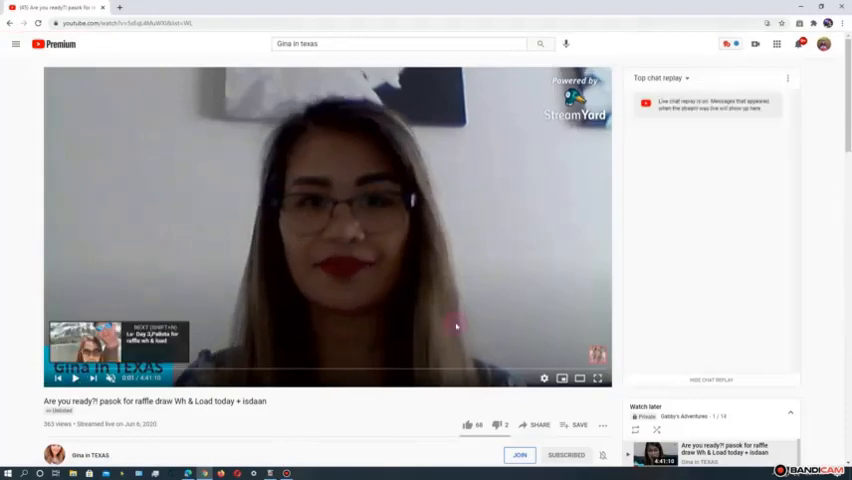
Step: Delete the dog reaction short from the Watch later playlist panel
scroll("down", 3)
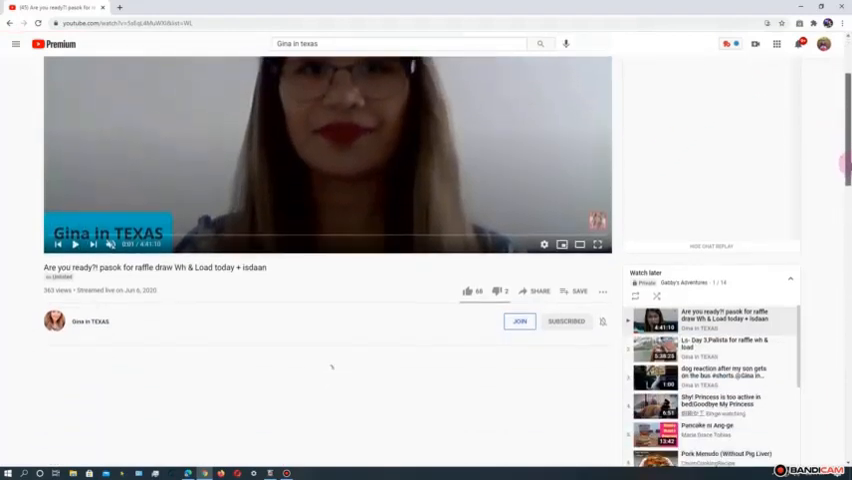
scroll("down", 3)
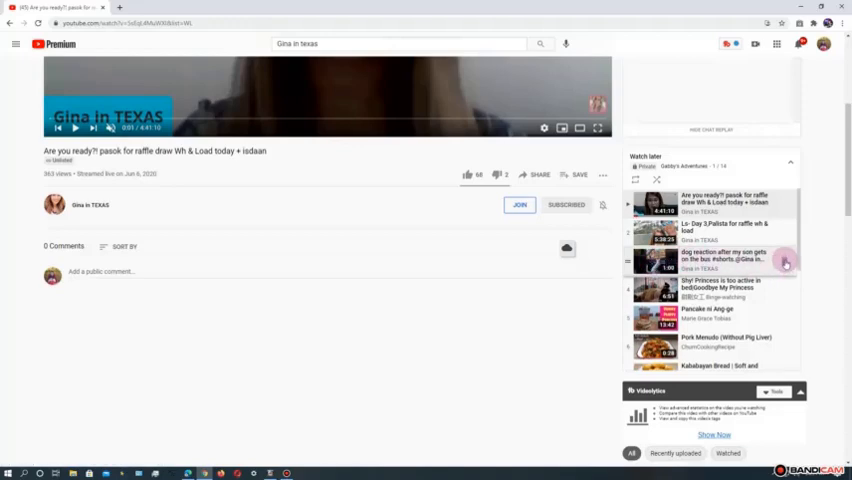
left_click(786, 262)
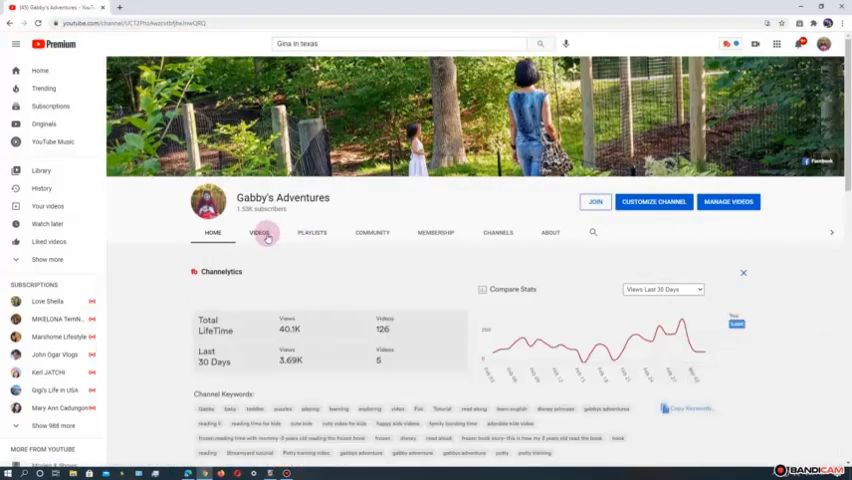
Step: Show the channel's Videos tab, then go to Watch later, now 13 videos
left_click(260, 232)
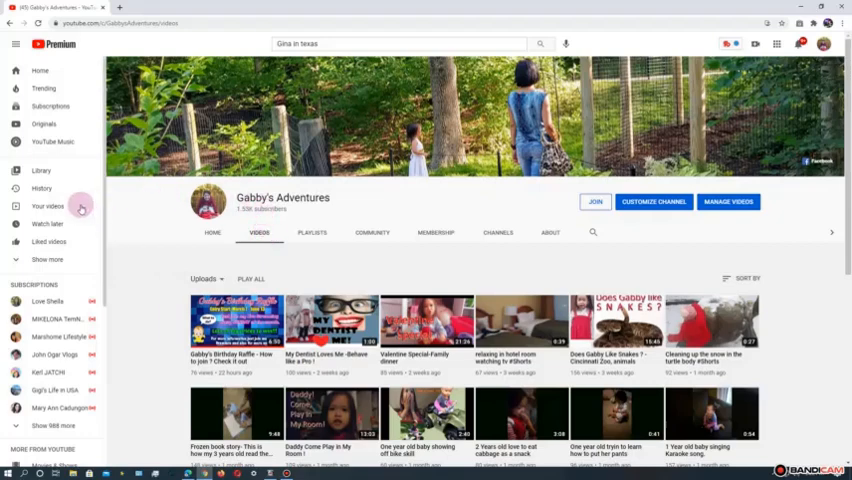
left_click(47, 223)
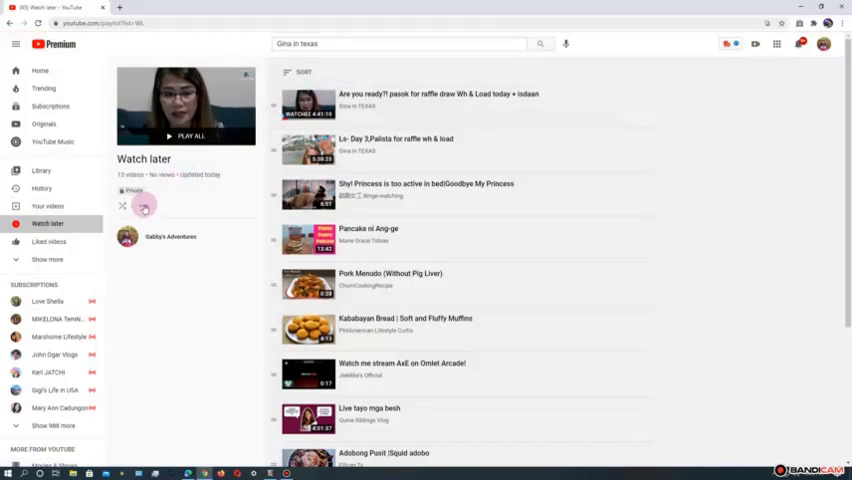
left_click(143, 206)
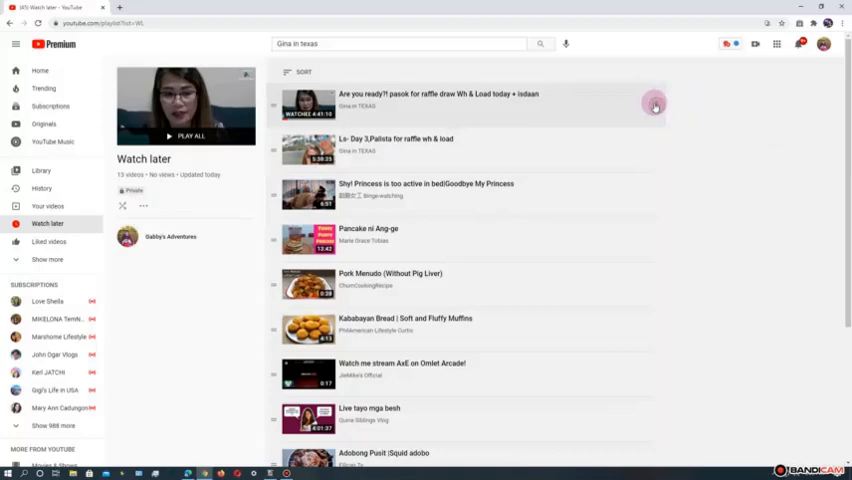
left_click(655, 105)
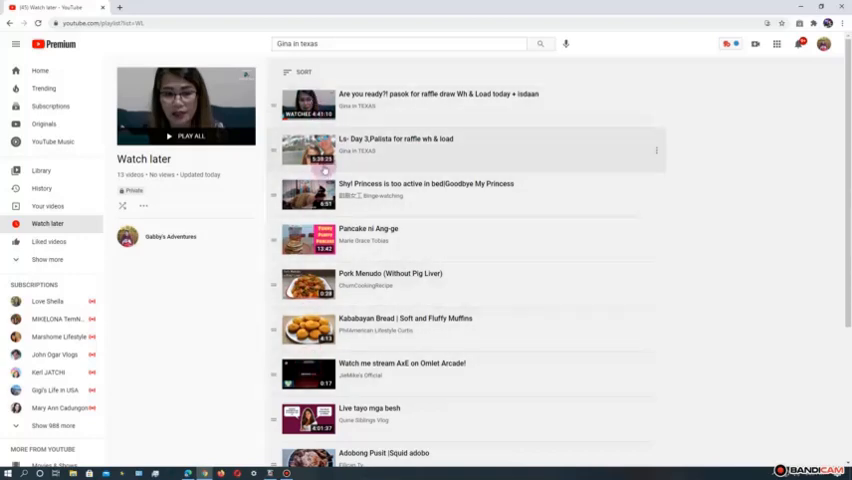
mouse_move(773, 135)
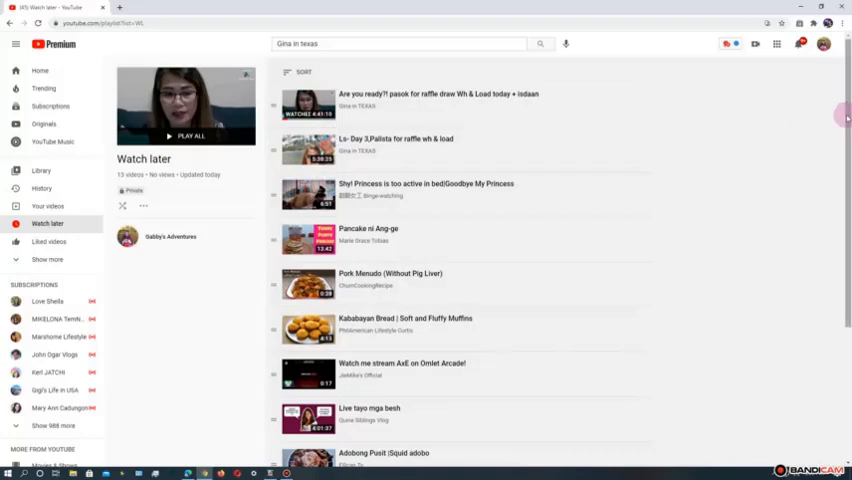
mouse_move(694, 135)
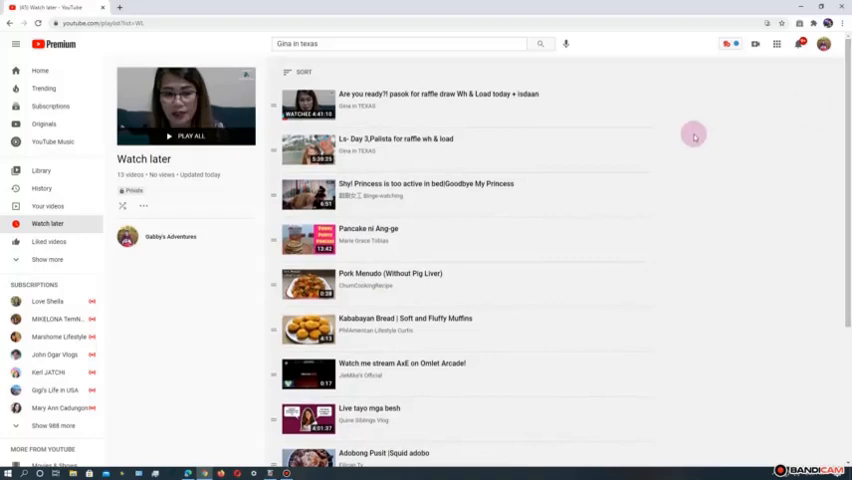
mouse_move(723, 138)
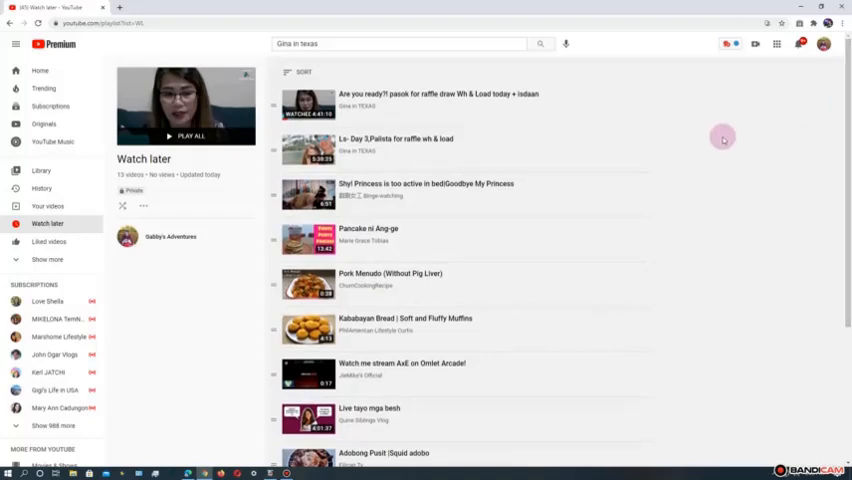
mouse_move(170, 137)
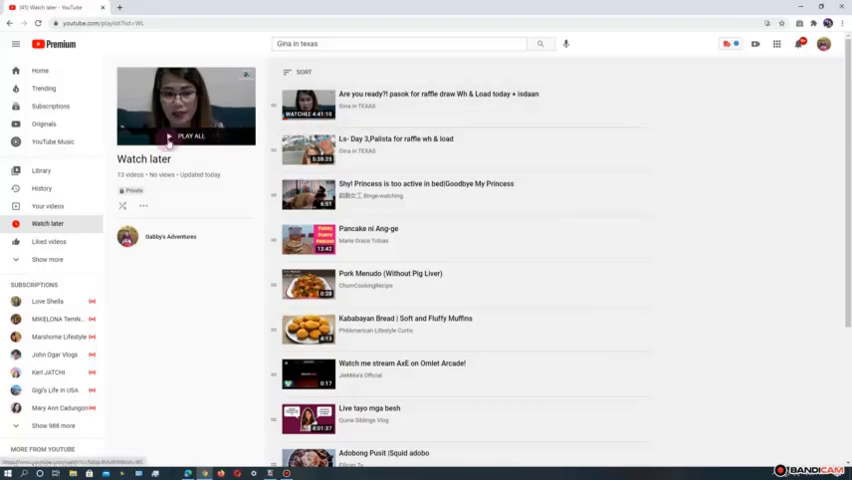
Step: Play the Watch later playlist and trash the raffle videos from its panel
left_click(189, 135)
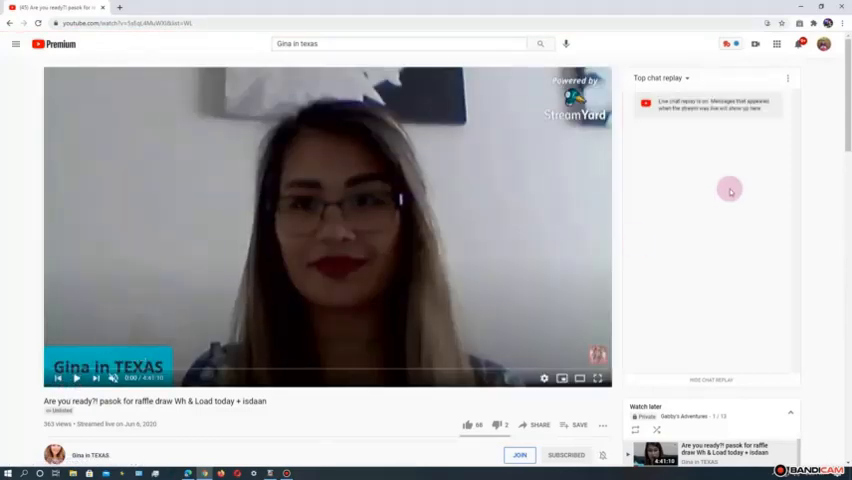
scroll("down", 3)
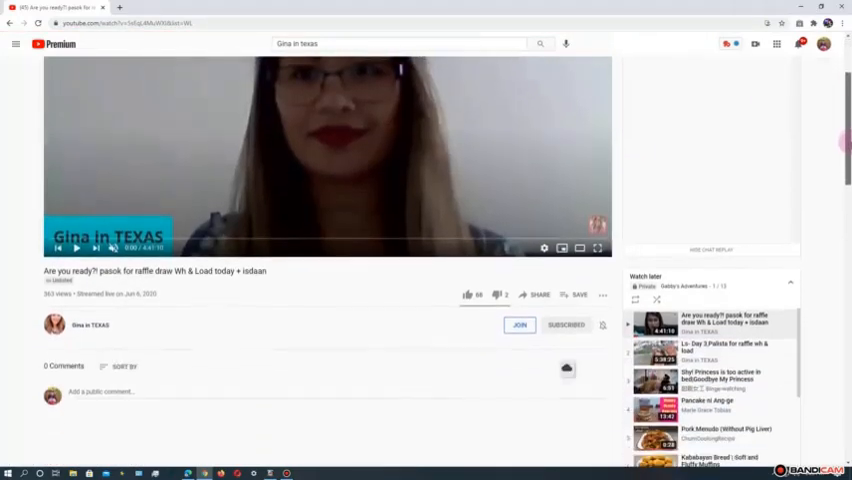
scroll("down", 3)
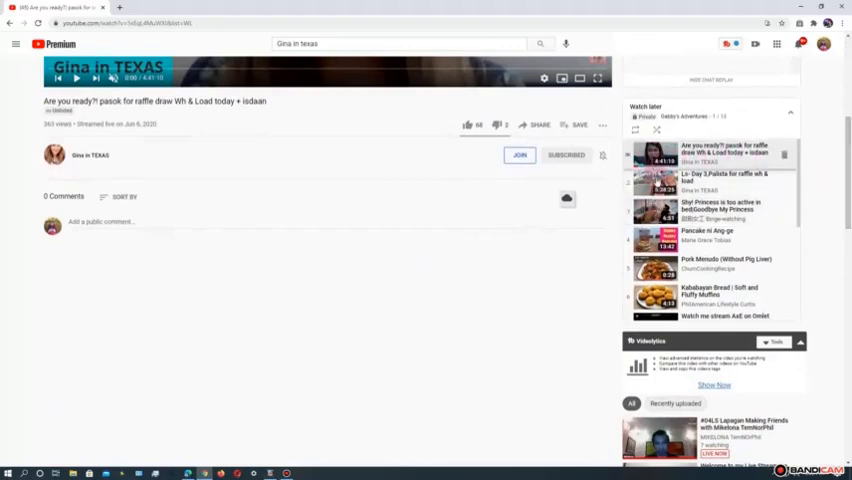
mouse_move(791, 142)
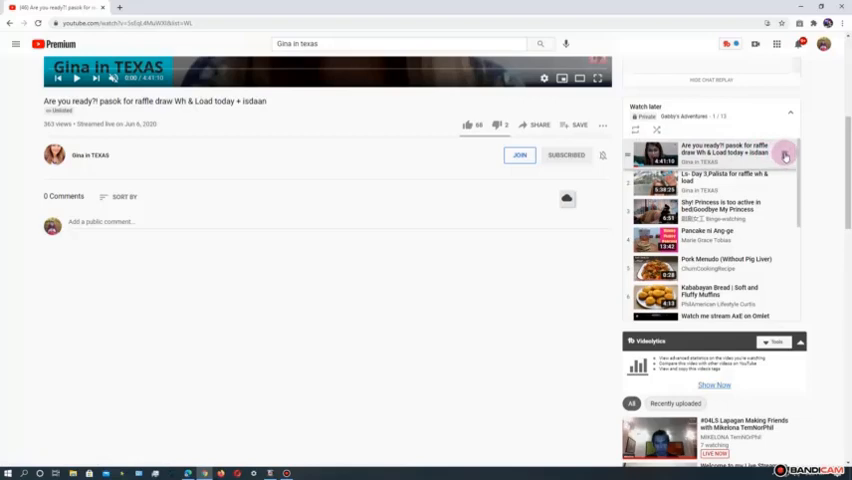
left_click(786, 156)
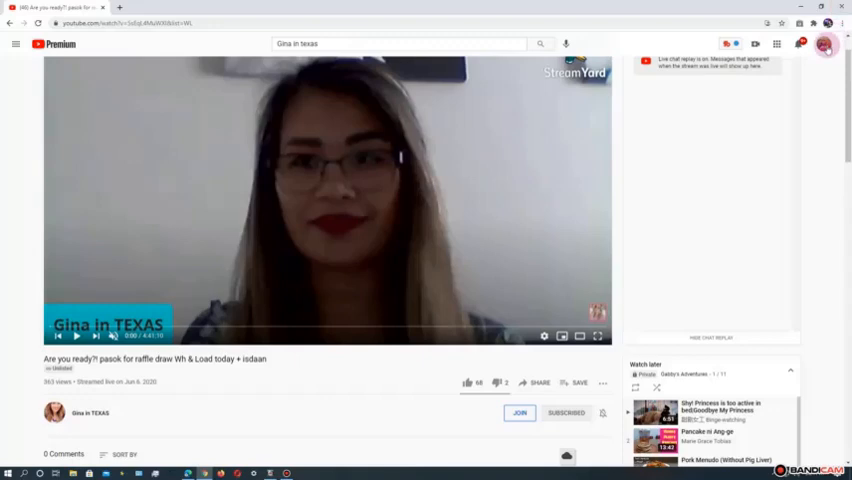
Step: Go to the Gabby's Adventures channel via the account menu and show its Videos tab
left_click(824, 44)
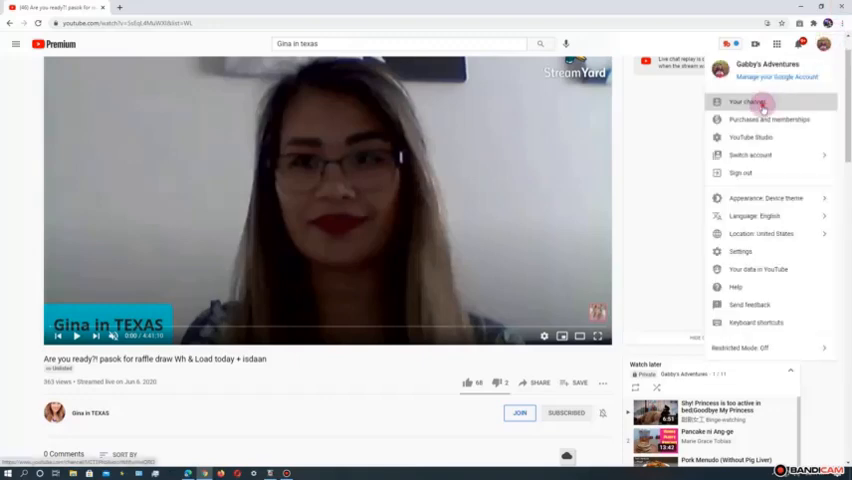
left_click(749, 101)
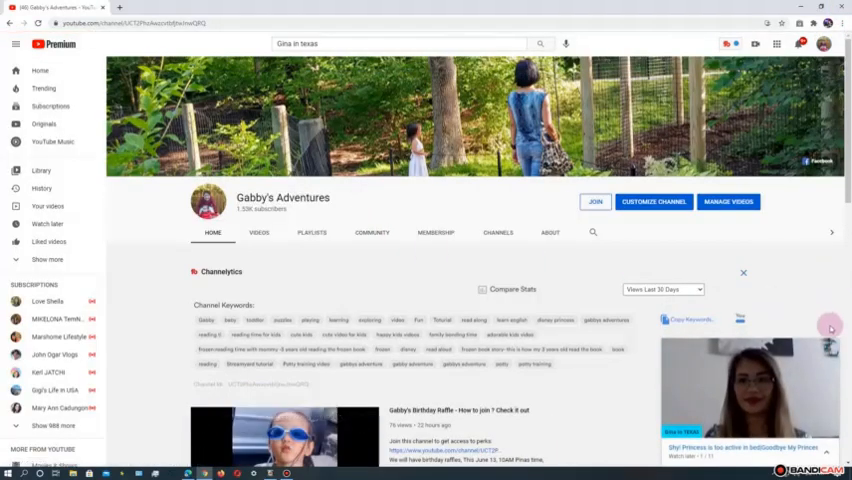
left_click(259, 232)
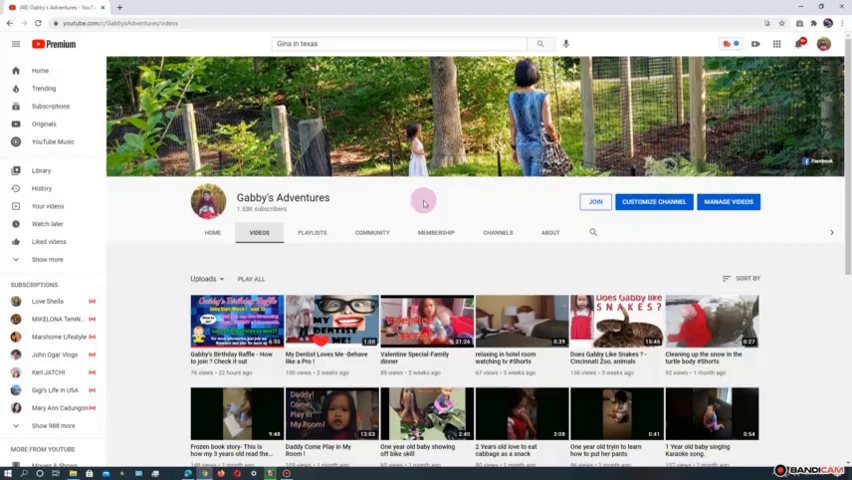